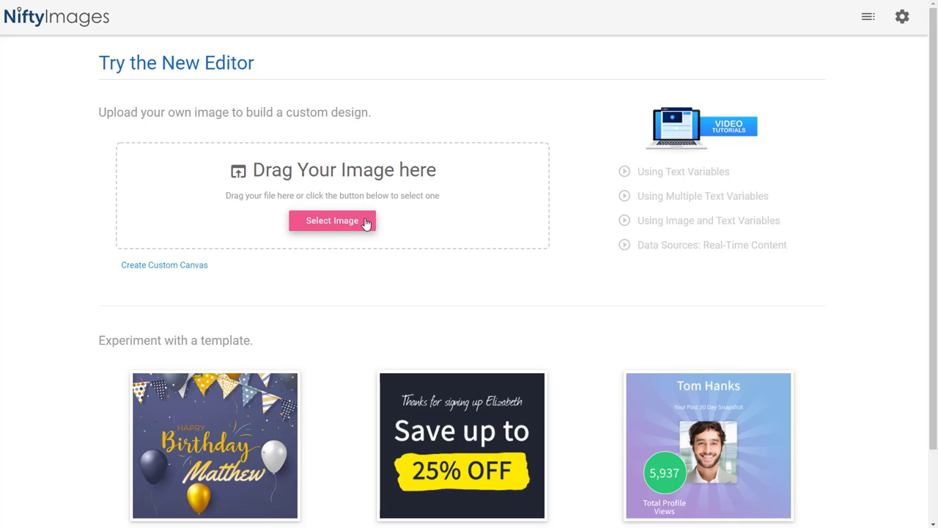
# Create a blank 600×425 custom canvas with a dark navy background and open it in the editor
pyautogui.click(164, 264)
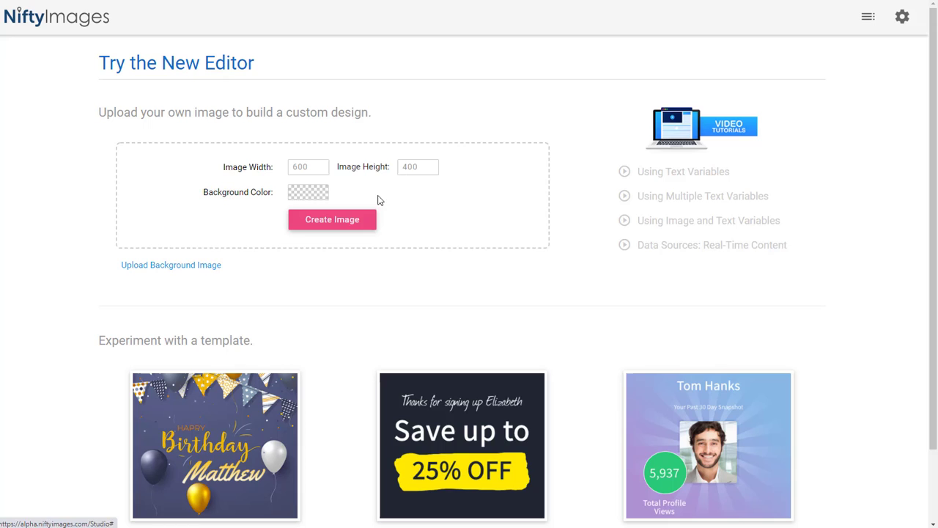
pyautogui.write('425')
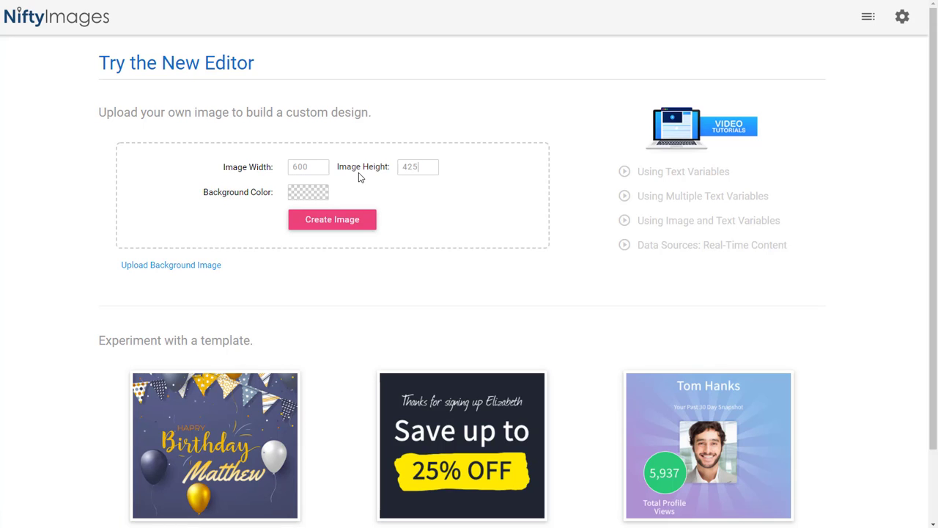
pyautogui.click(308, 192)
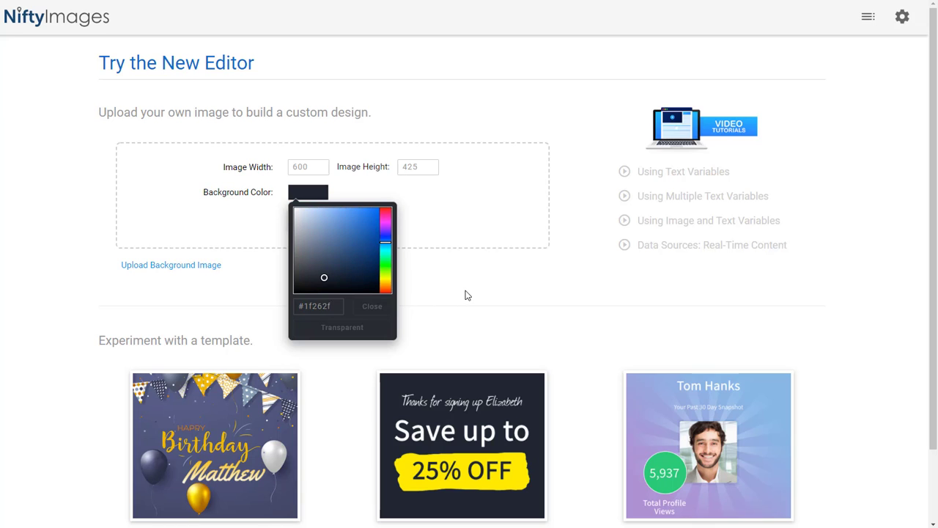
pyautogui.click(373, 306)
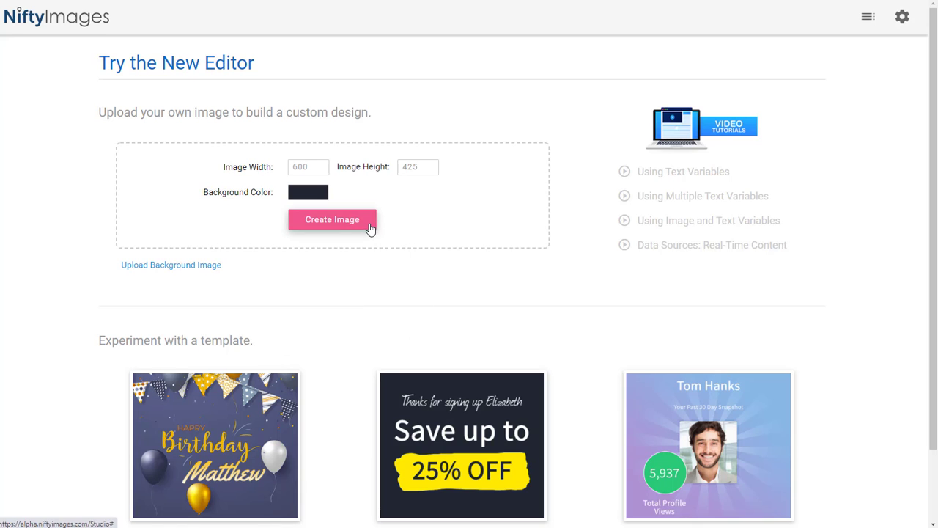
pyautogui.click(331, 220)
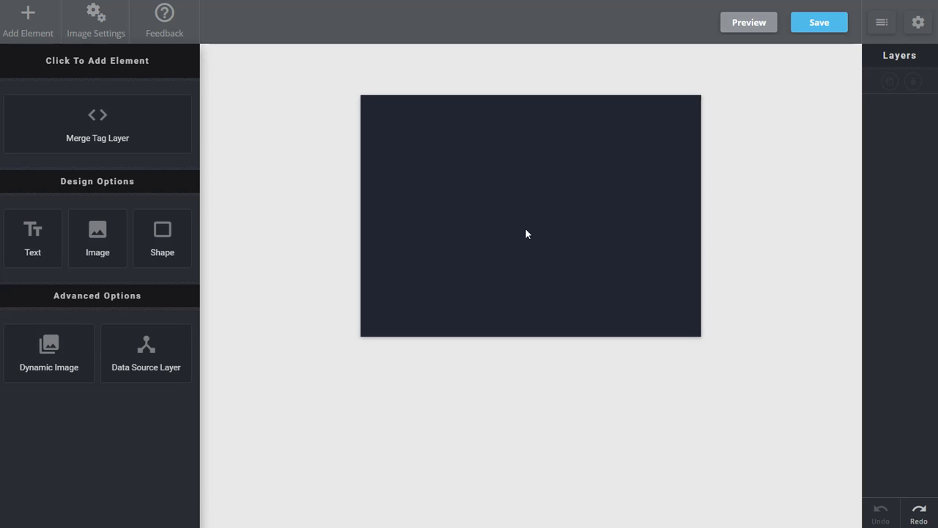
# Add the [name] merge-tag text layer showing Matthew and place it across the top
pyautogui.click(97, 123)
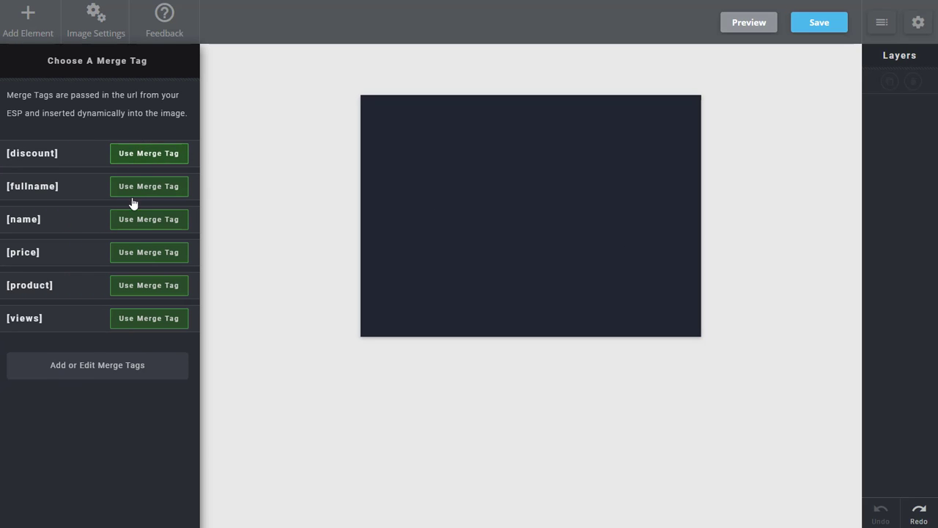
pyautogui.moveTo(149, 220)
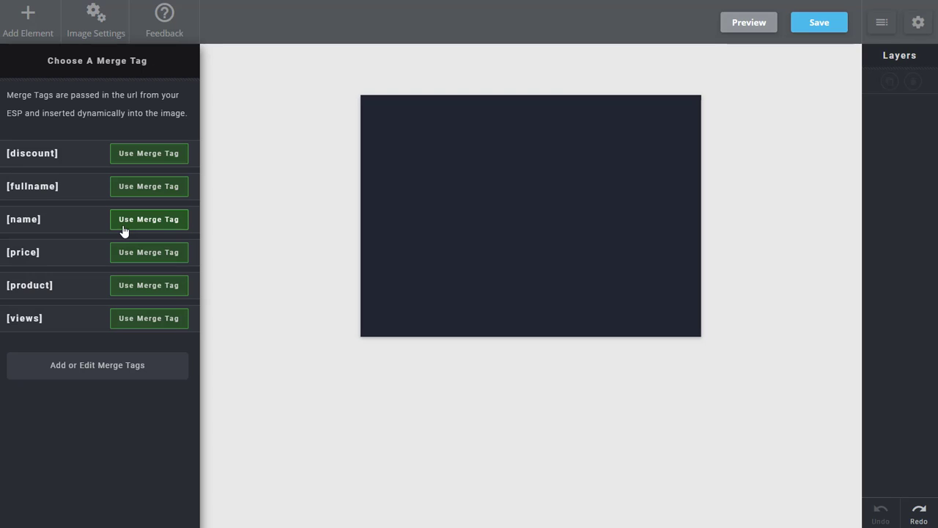
pyautogui.click(149, 218)
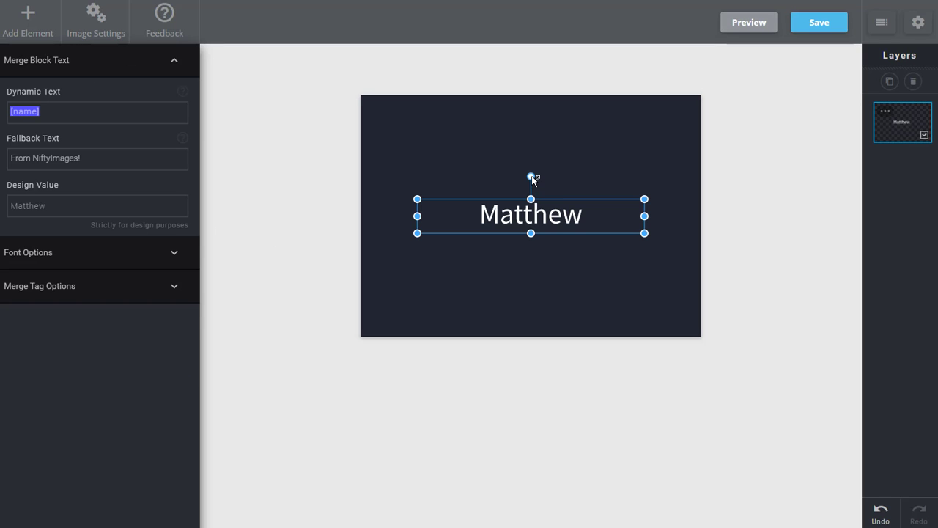
pyautogui.moveTo(530, 179); pyautogui.dragTo(543, 179)
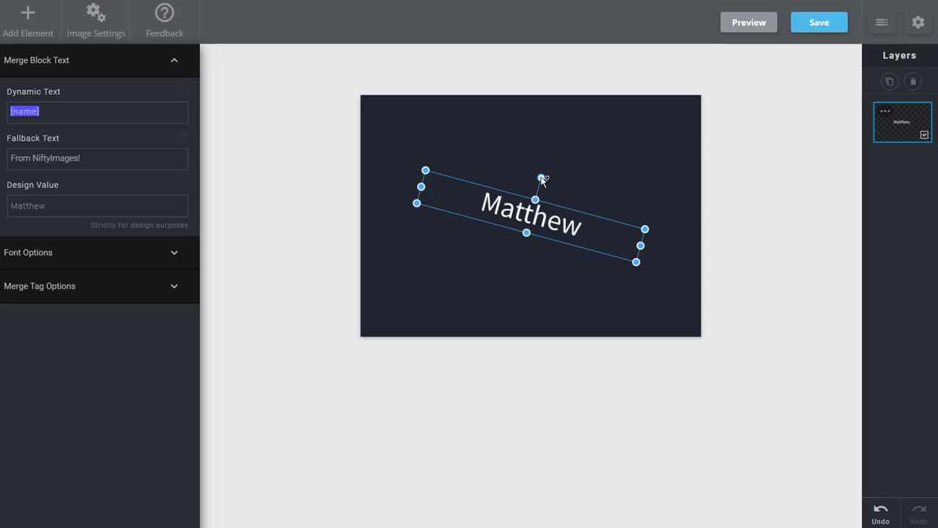
pyautogui.moveTo(541, 179); pyautogui.dragTo(480, 113)
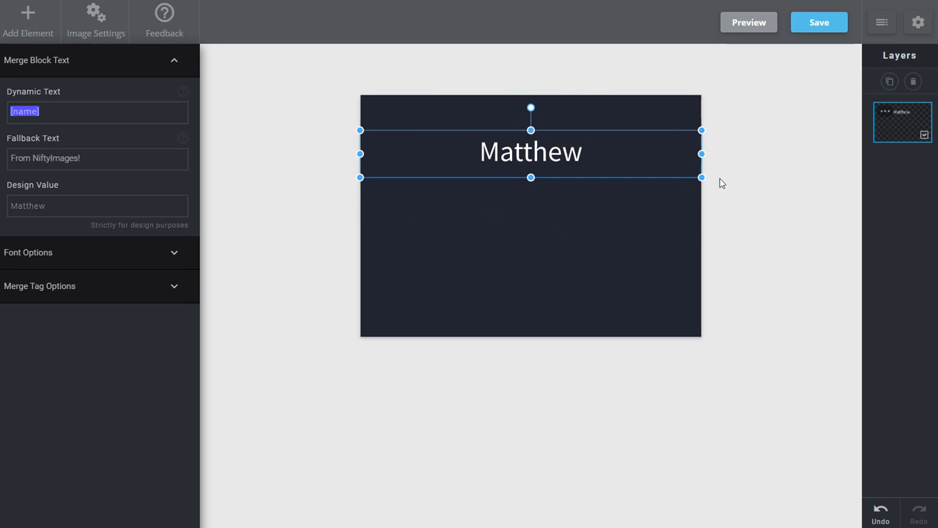
# Set dynamic text 'Thanks for signing up [name]!' with fallback 'Thanks for signing up today!'
pyautogui.click(97, 111)
pyautogui.write('Thanks for signing up ')
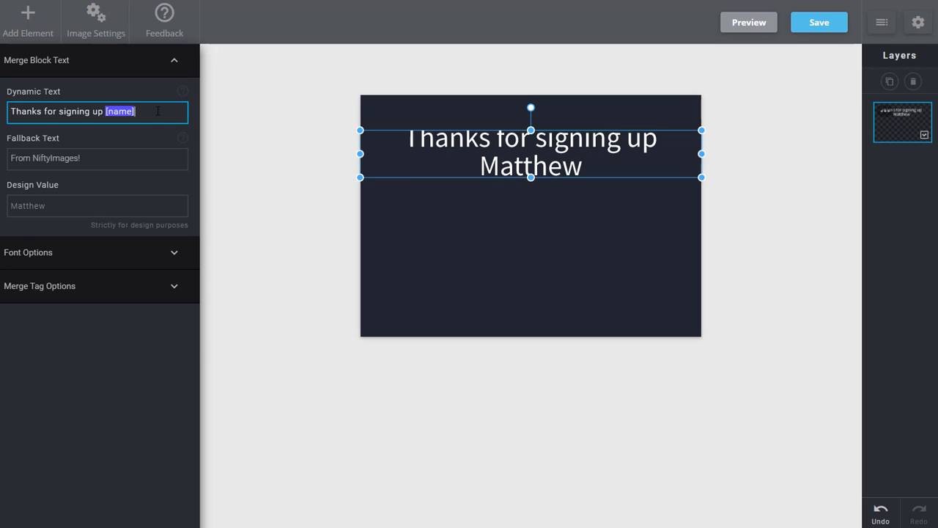
pyautogui.write('!')
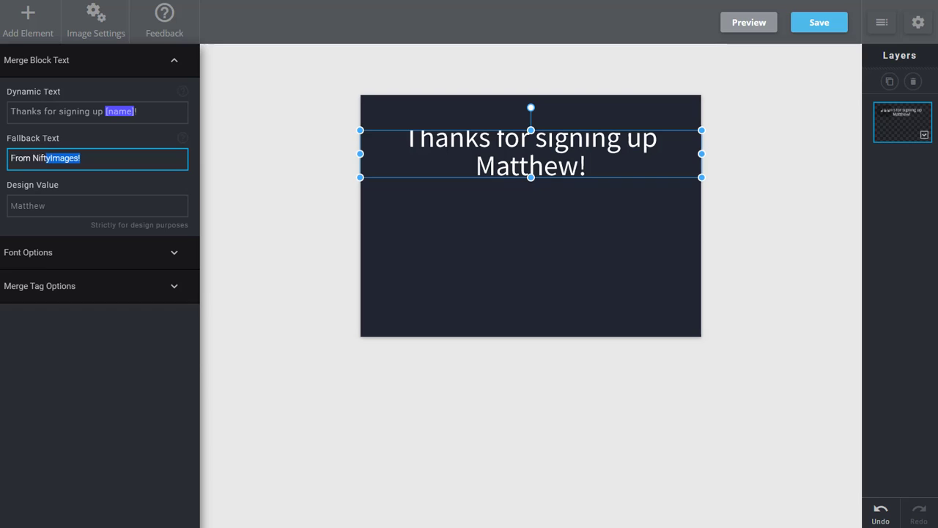
pyautogui.write('Thanks for signing up today!')
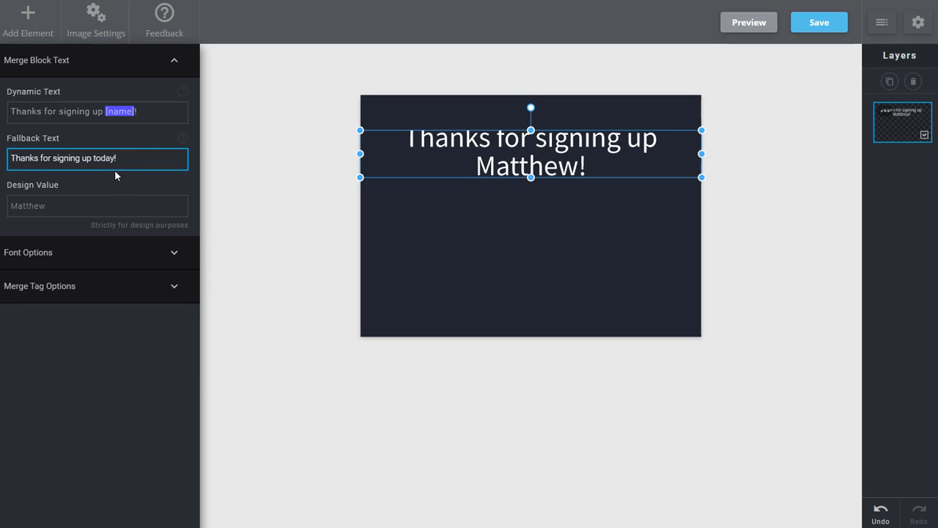
pyautogui.moveTo(123, 264)
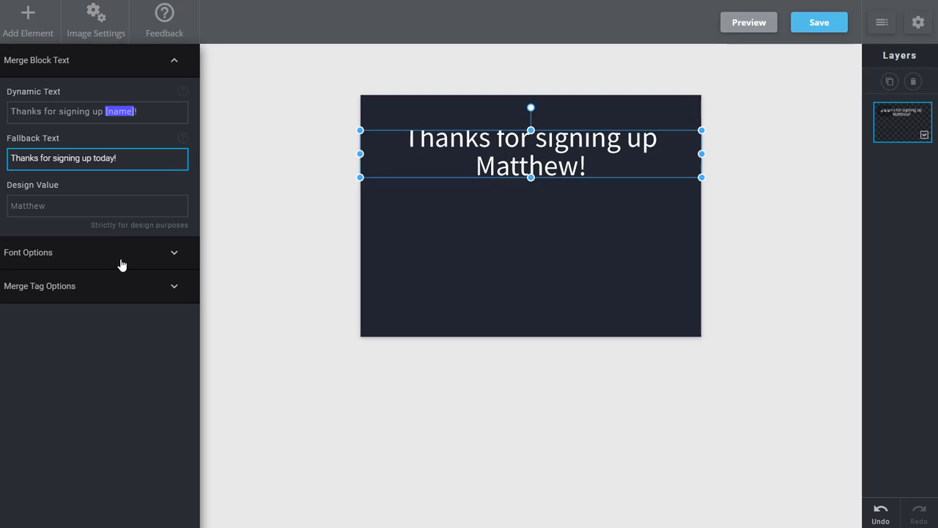
# Switch the greeting to the handwritten Journal font so it fits on one line
pyautogui.click(27, 252)
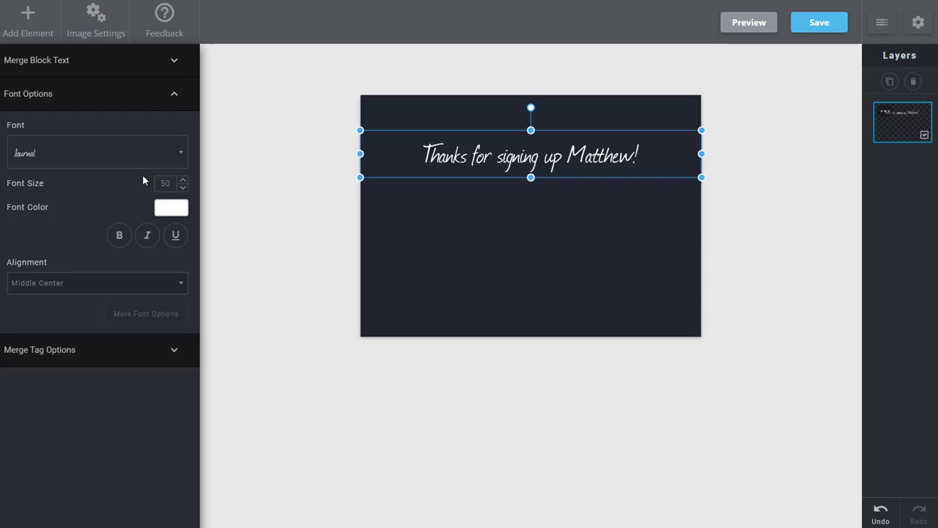
pyautogui.click(183, 186)
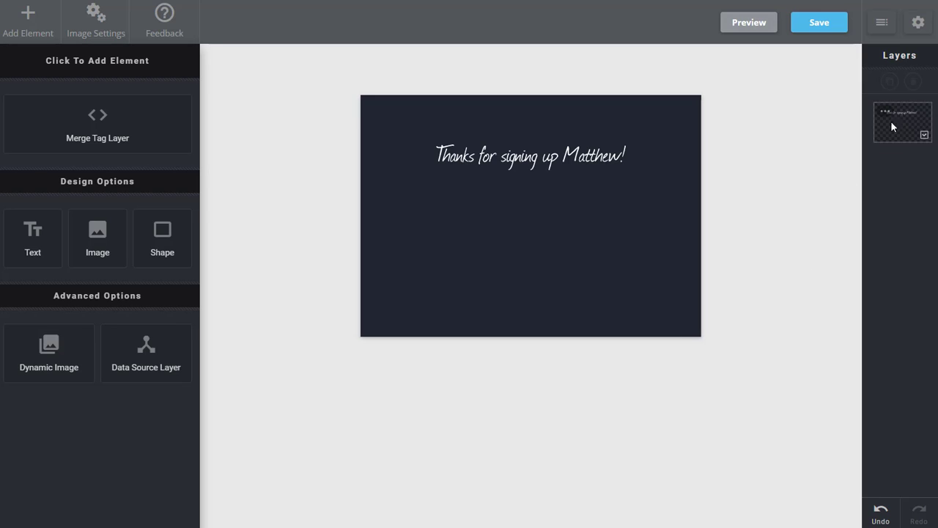
pyautogui.moveTo(900, 128)
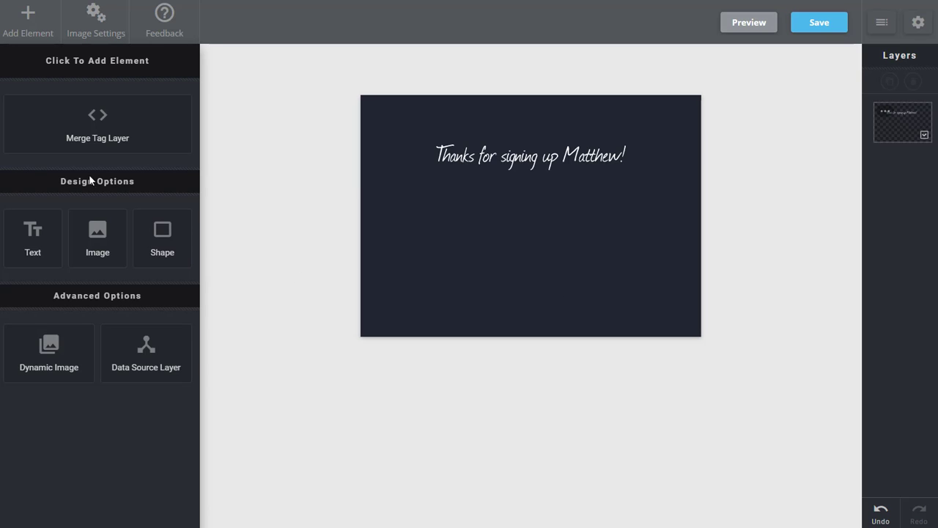
pyautogui.moveTo(32, 246)
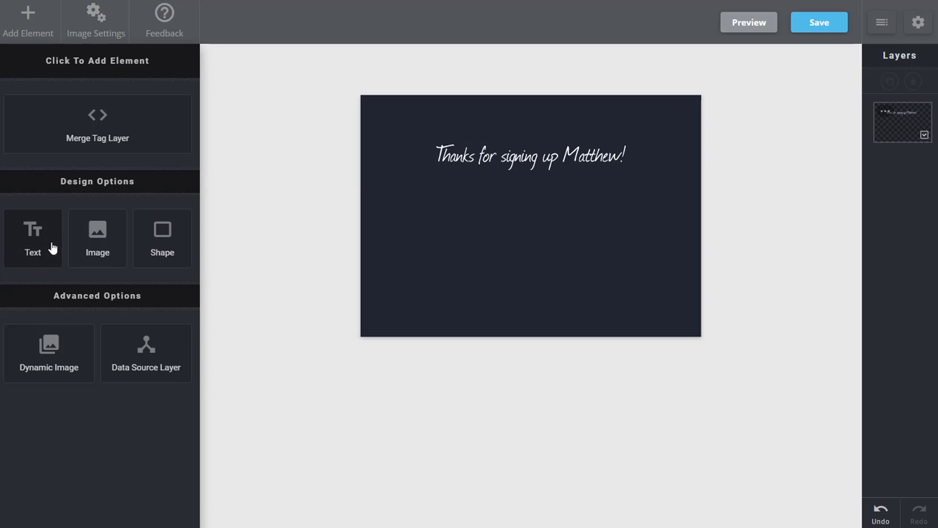
pyautogui.moveTo(97, 247)
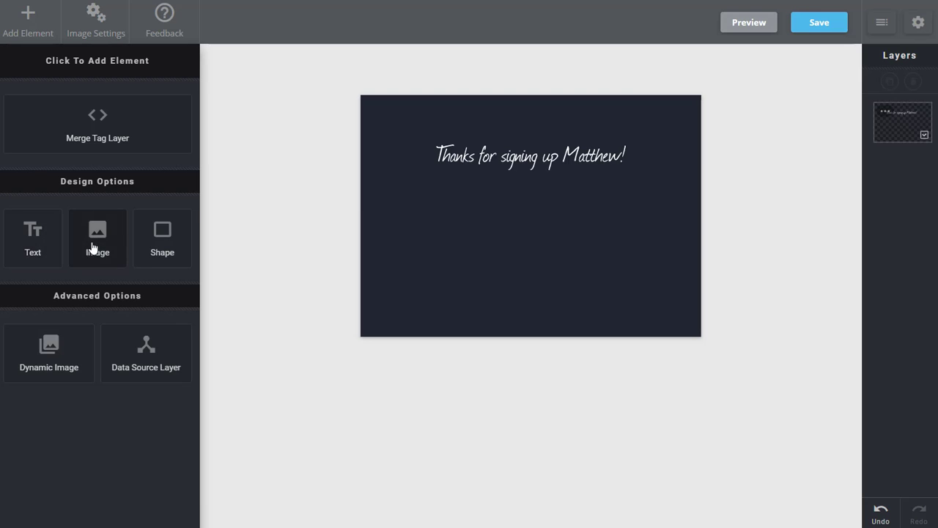
# Add a 'Save Up to' text layer in Source Sans Pro size 80 below the greeting
pyautogui.click(33, 237)
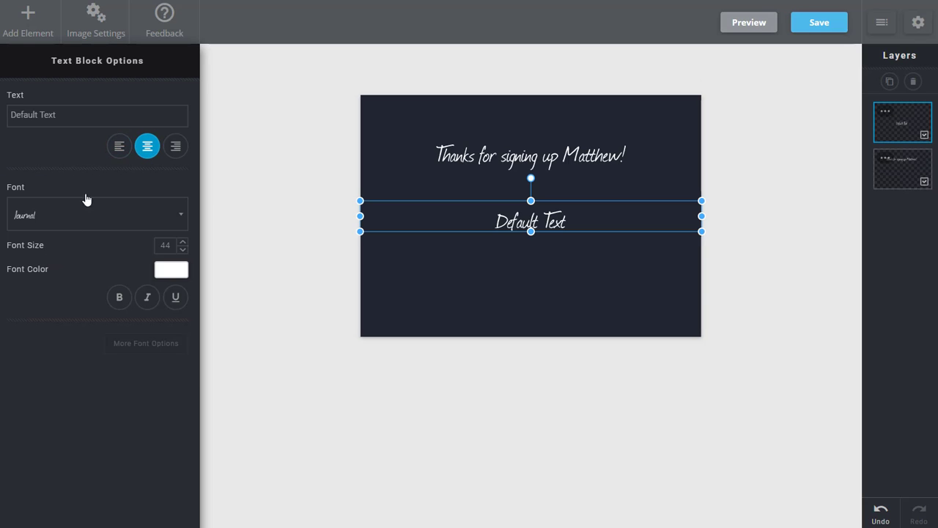
pyautogui.write('Save Up to')
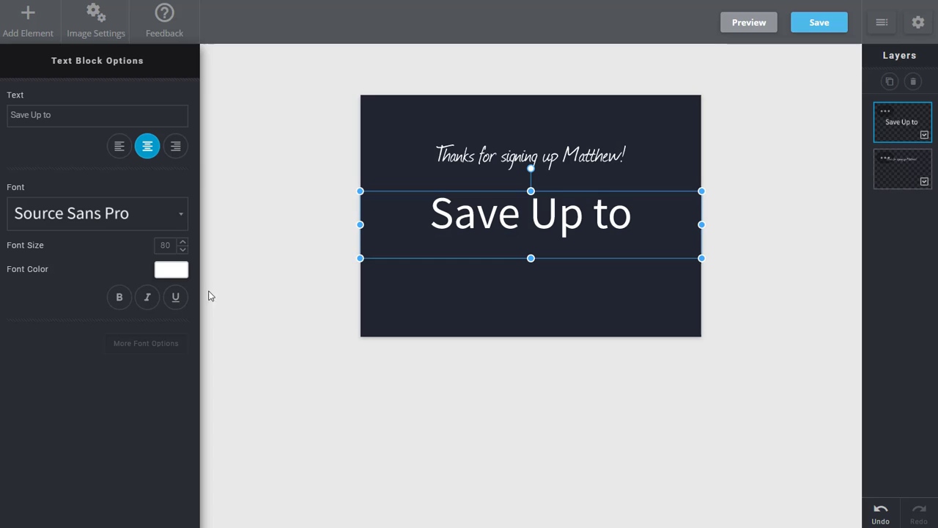
pyautogui.click(119, 296)
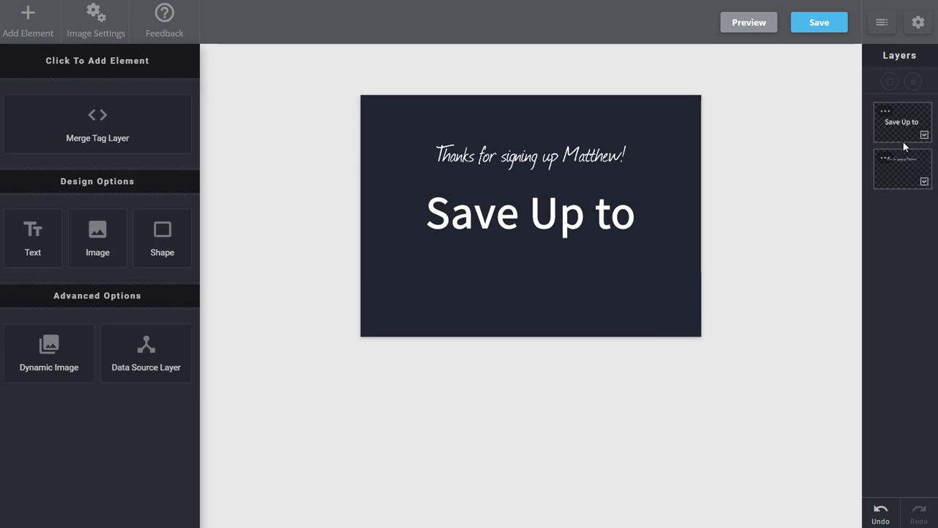
pyautogui.moveTo(894, 138)
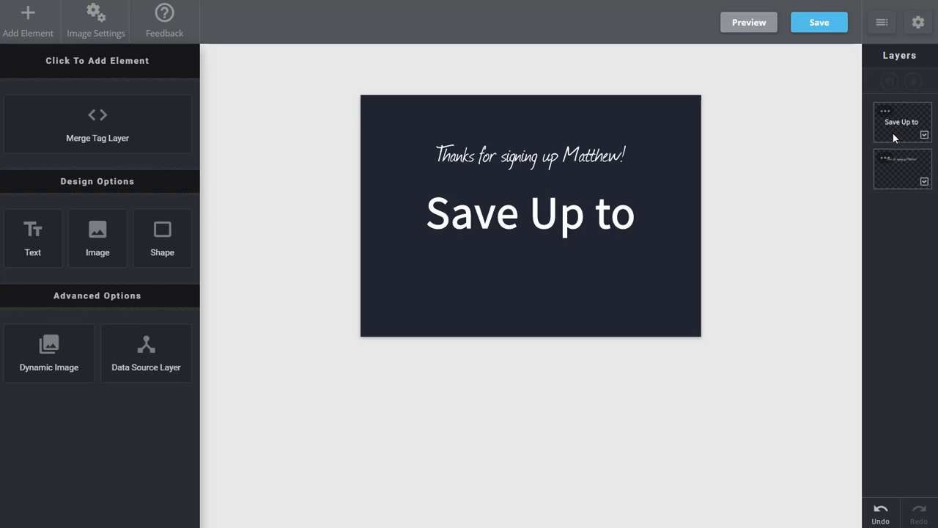
# Set the Save Up to layer's transparency to 100 so it is fully opaque
pyautogui.click(887, 114)
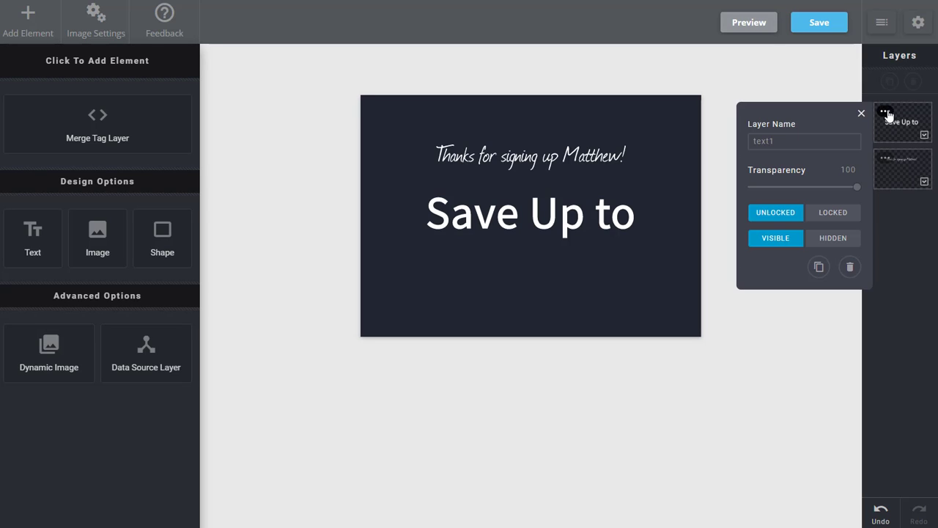
pyautogui.moveTo(856, 195)
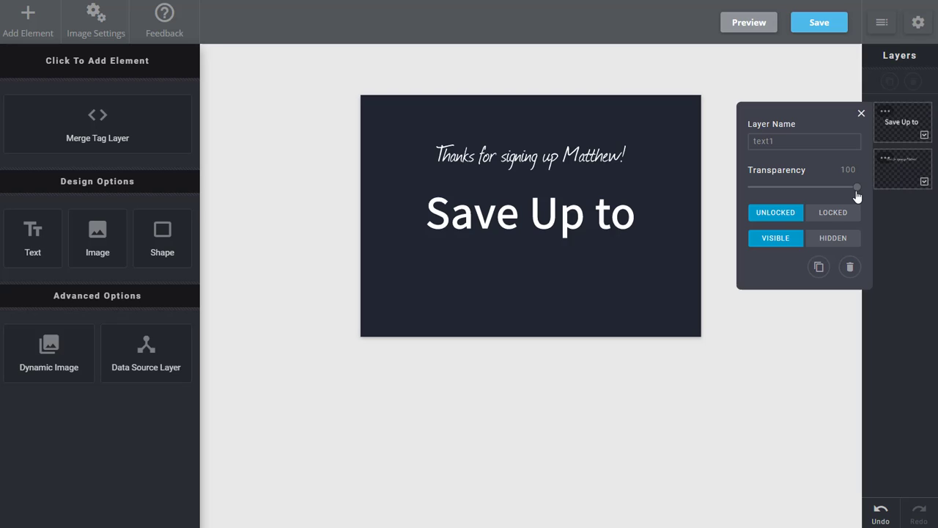
pyautogui.moveTo(858, 187); pyautogui.dragTo(793, 187)
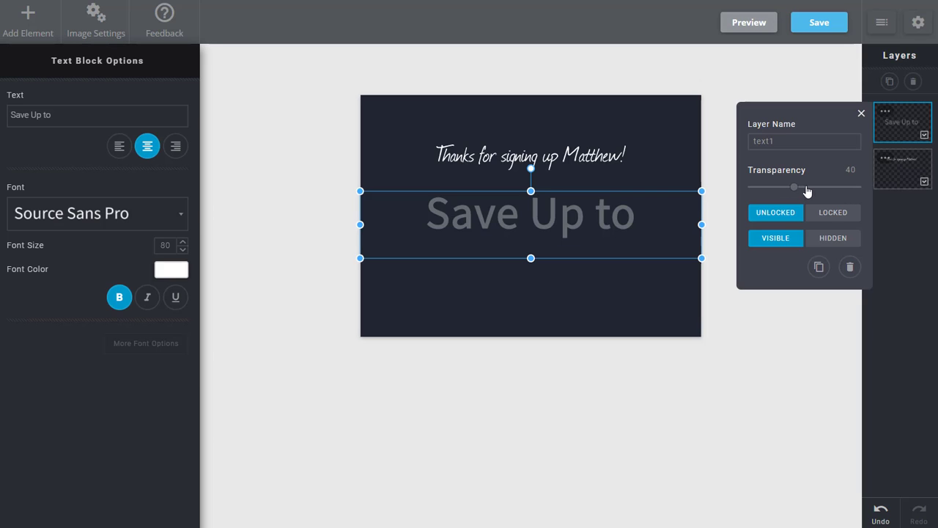
pyautogui.moveTo(795, 188); pyautogui.dragTo(858, 188)
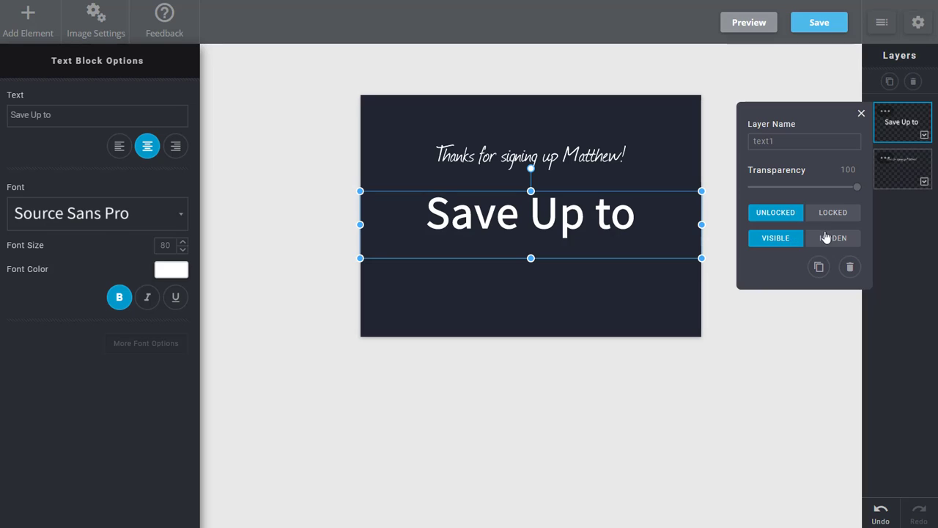
pyautogui.click(862, 115)
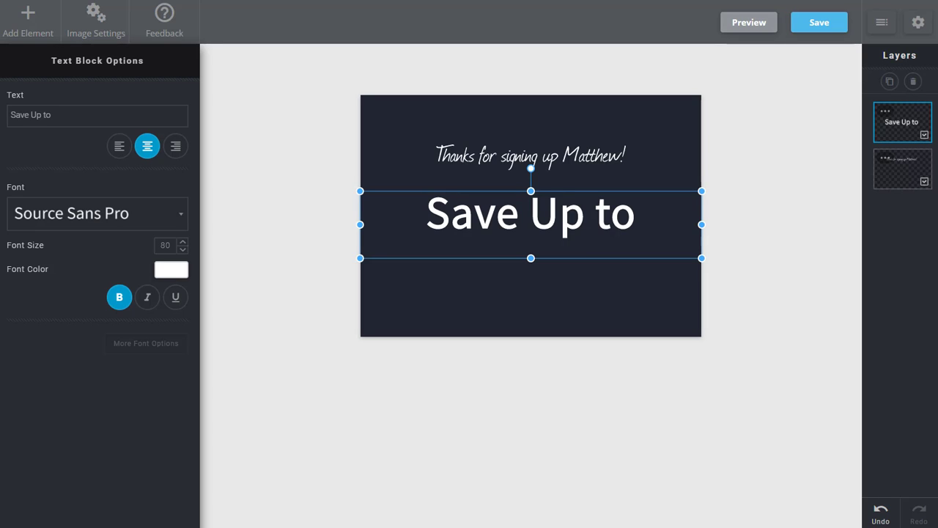
pyautogui.moveTo(114, 64)
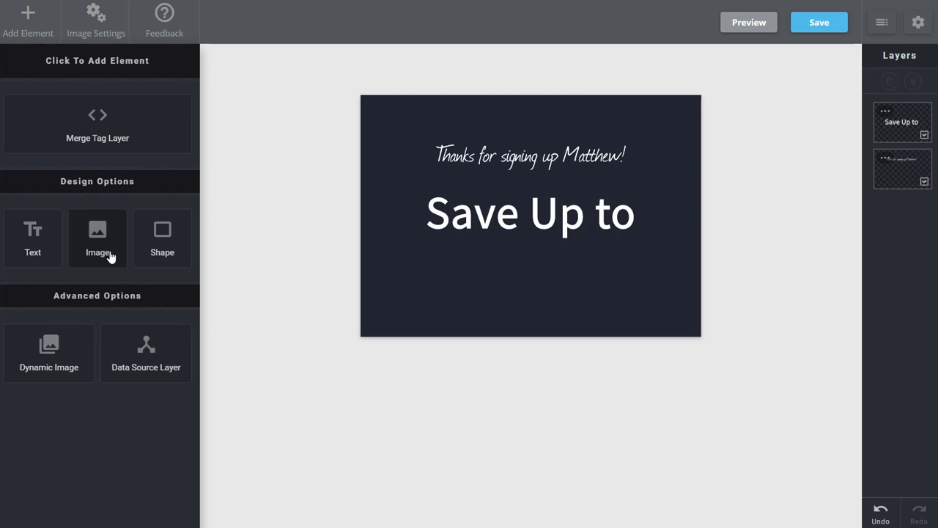
pyautogui.moveTo(103, 264)
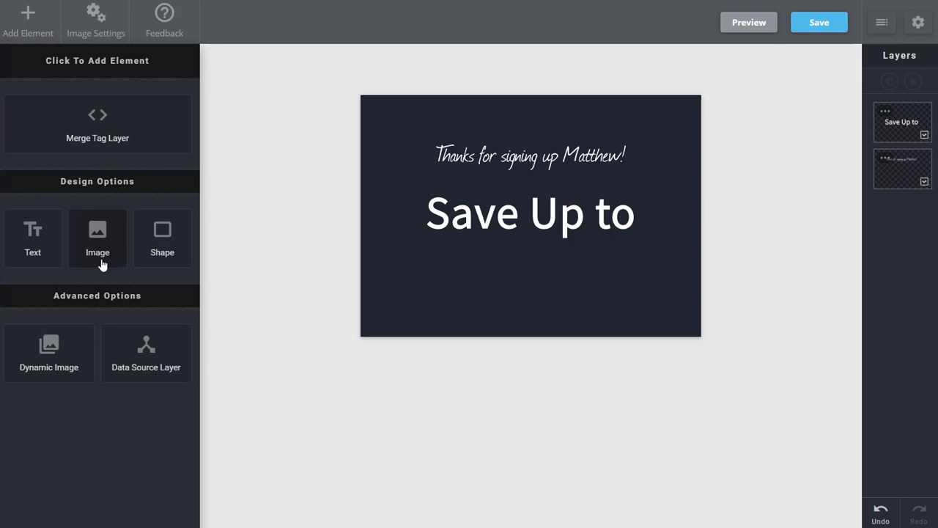
# Upload the yellow brush-stroke image and nudge both text lines higher on the card
pyautogui.click(96, 238)
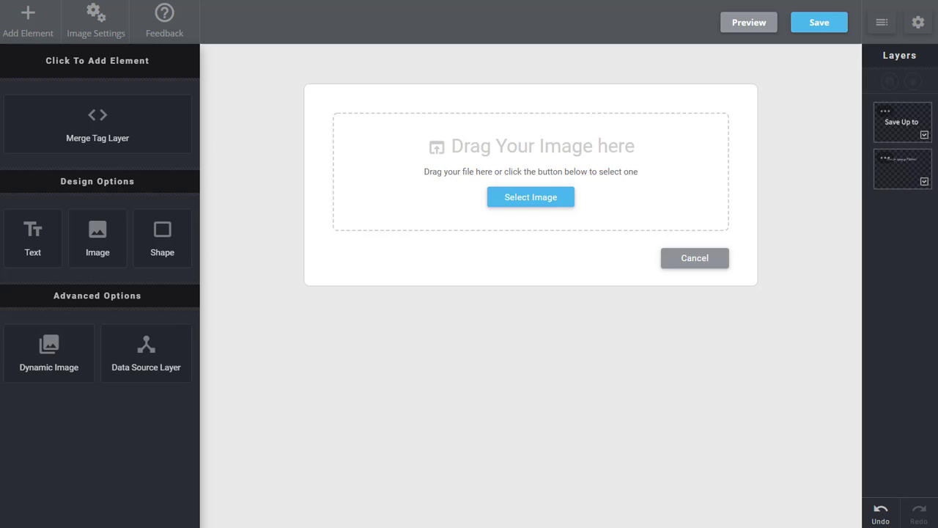
pyautogui.click(531, 196)
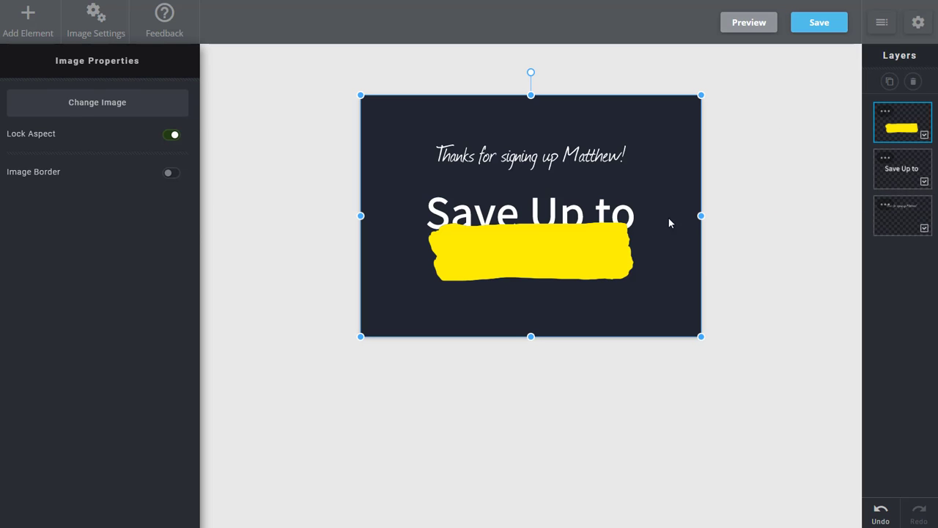
pyautogui.moveTo(527, 258)
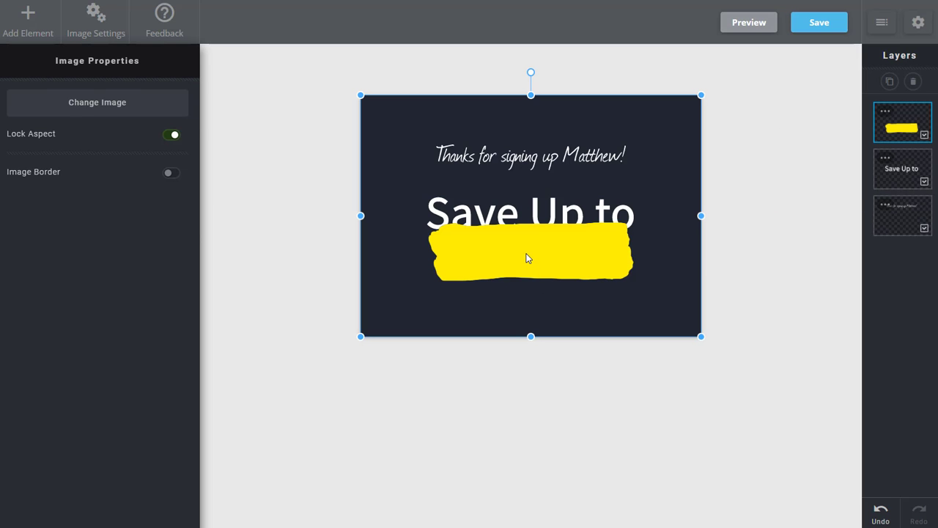
pyautogui.moveTo(482, 270)
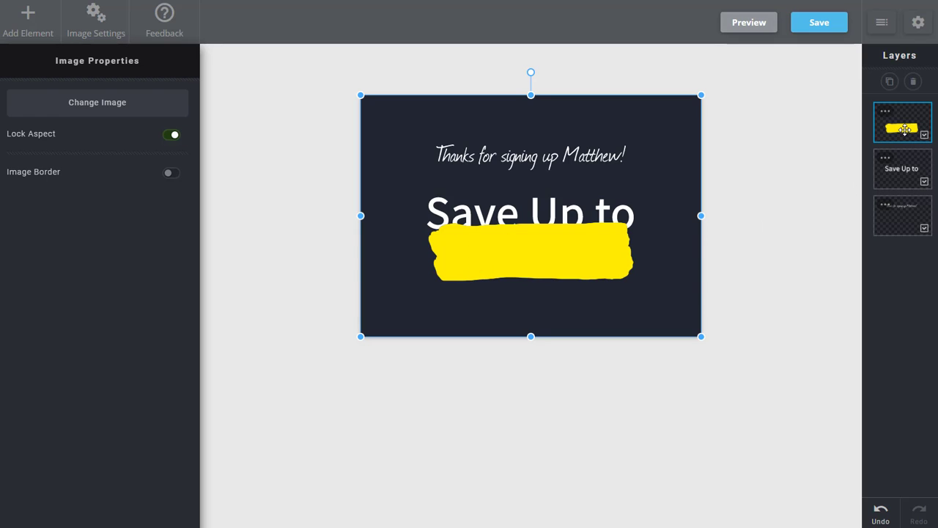
pyautogui.click(903, 168)
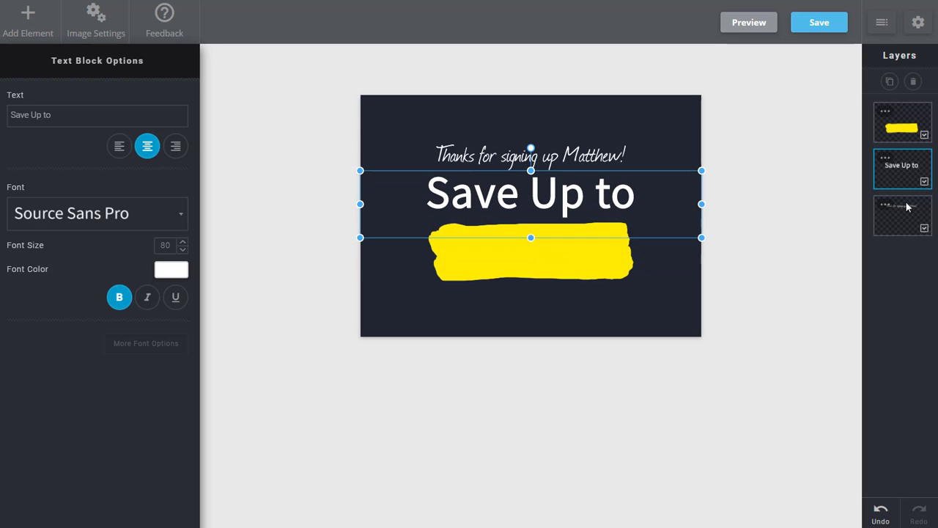
pyautogui.click(902, 214)
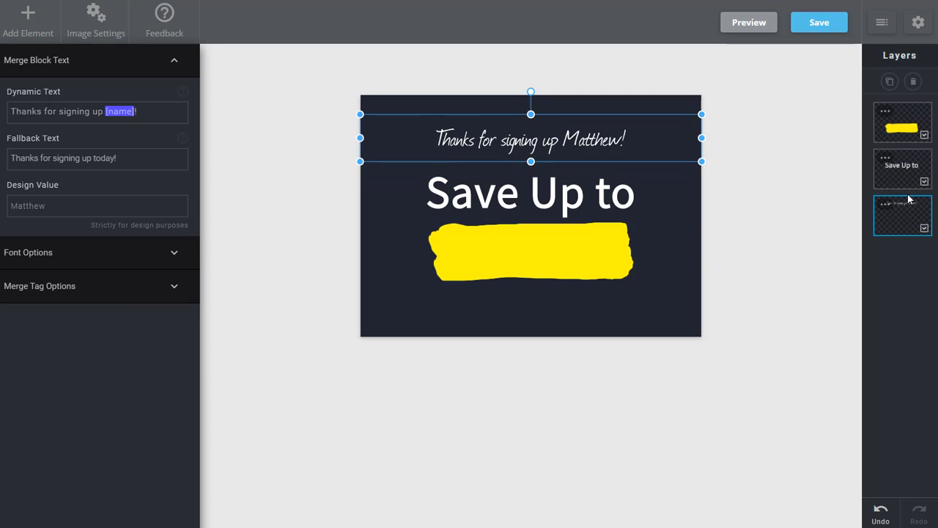
pyautogui.moveTo(821, 193)
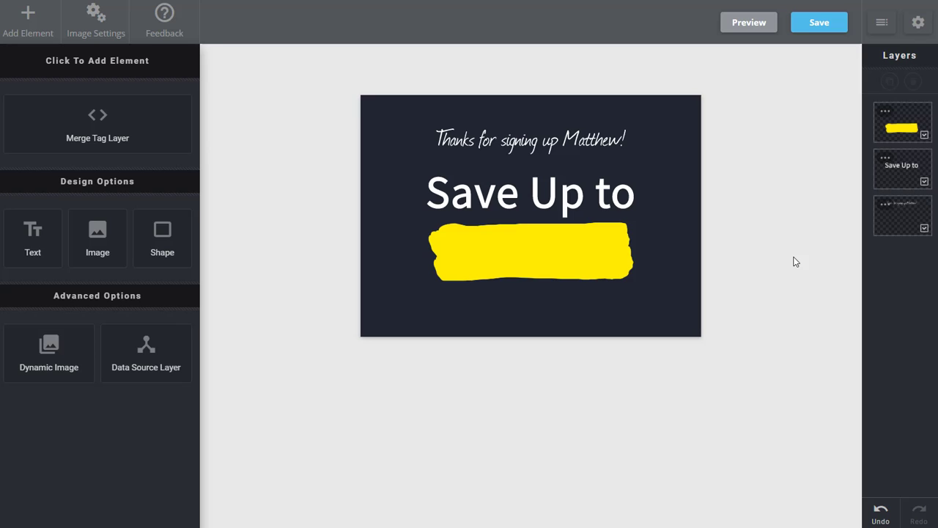
pyautogui.moveTo(754, 332)
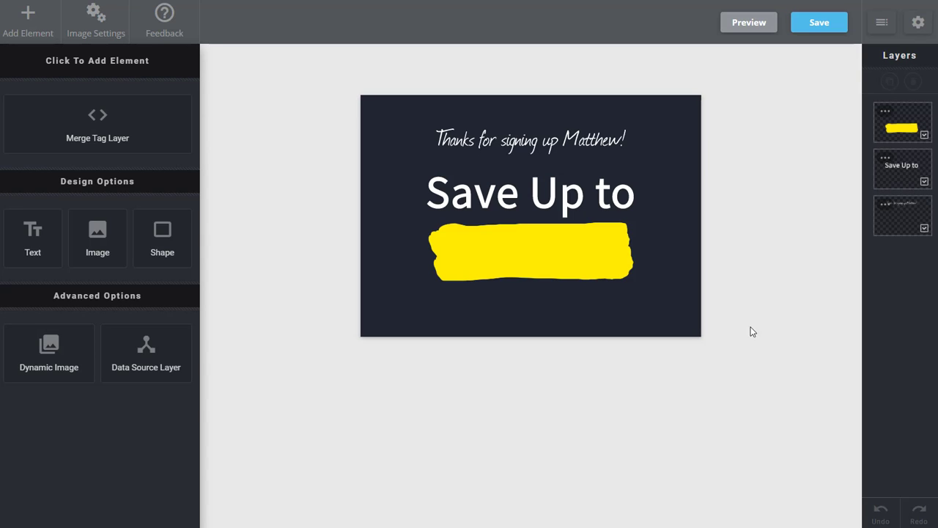
# Add '[discount]% OFF' merge text, fallback '15% OFF', size 80, dark colour, over the yellow stroke
pyautogui.click(97, 123)
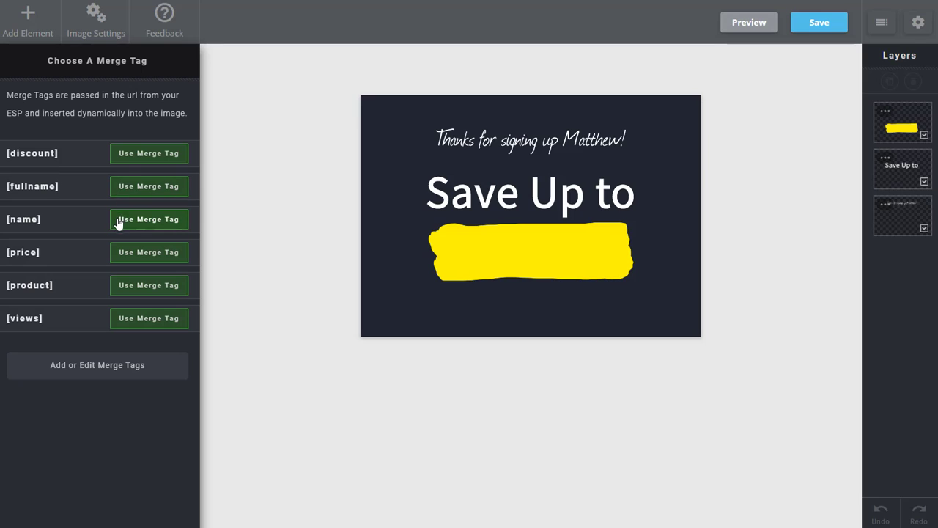
pyautogui.click(149, 154)
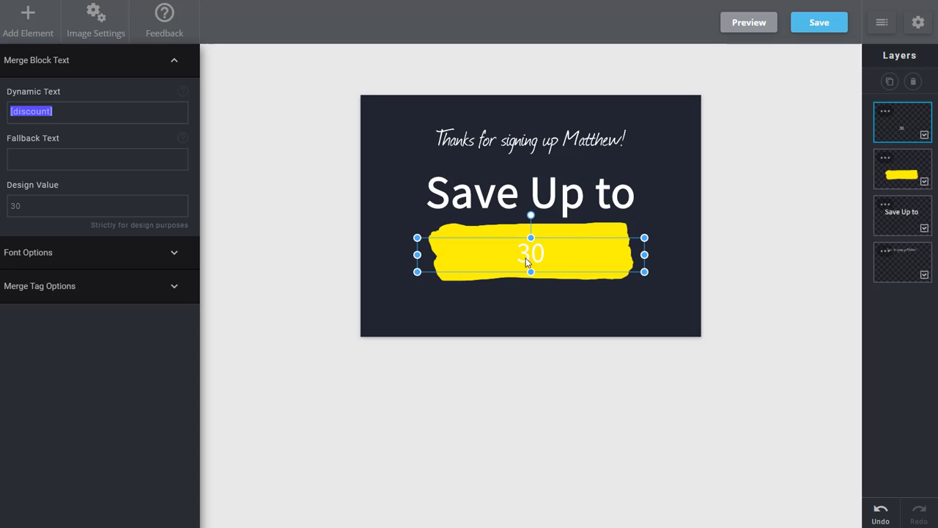
pyautogui.write('% OFF')
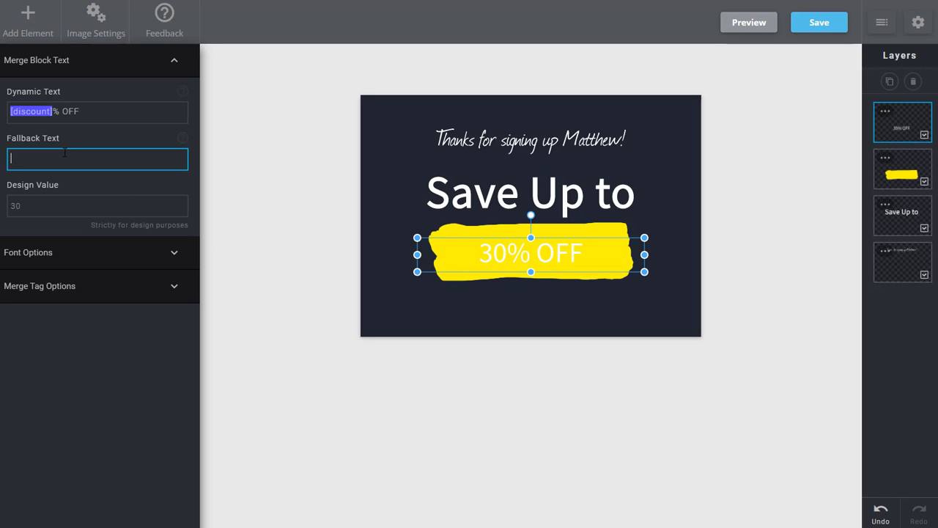
pyautogui.write('15% OFF')
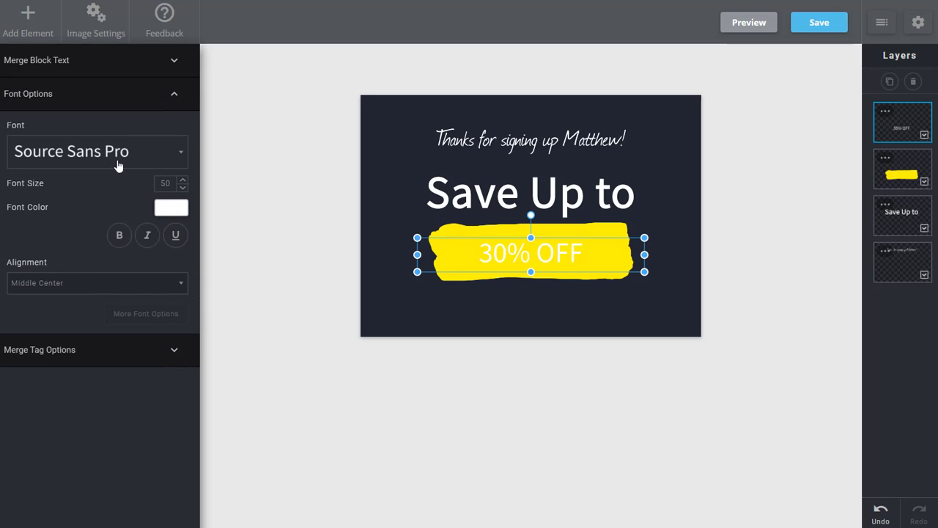
pyautogui.write('80')
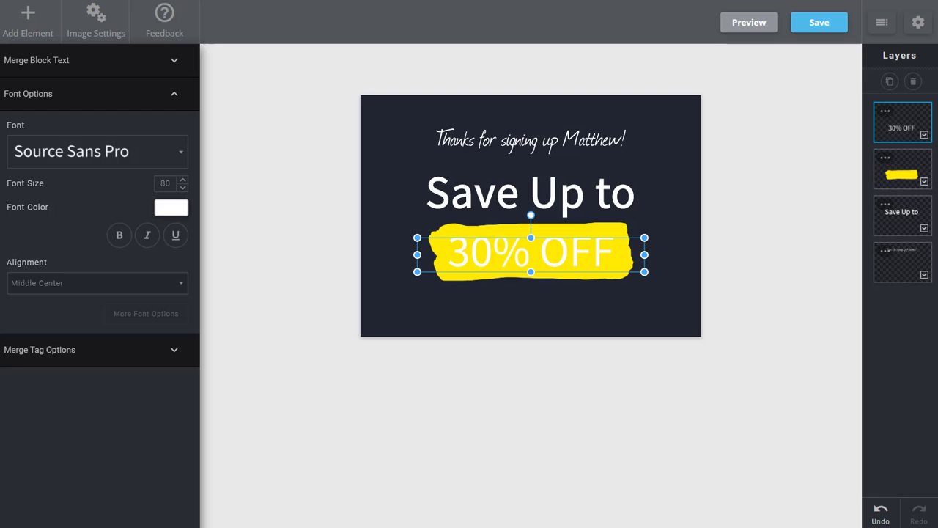
pyautogui.click(171, 208)
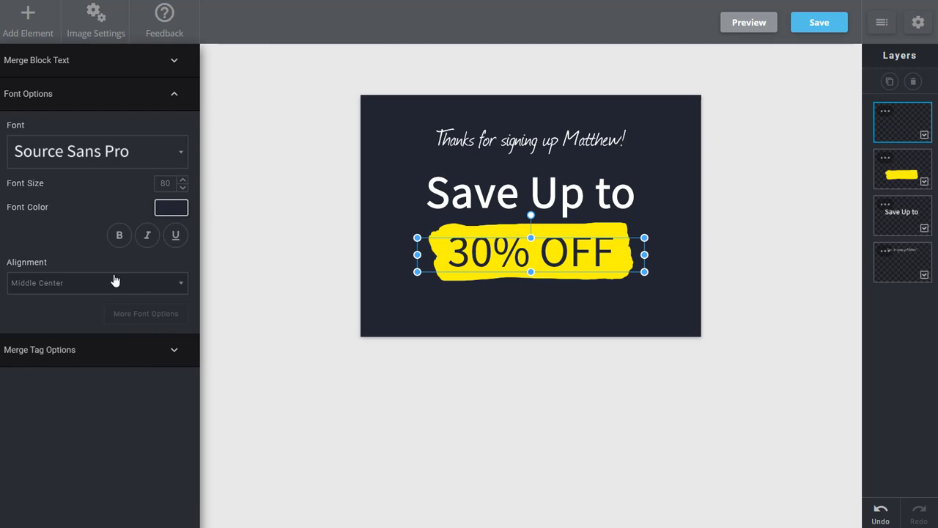
pyautogui.click(119, 234)
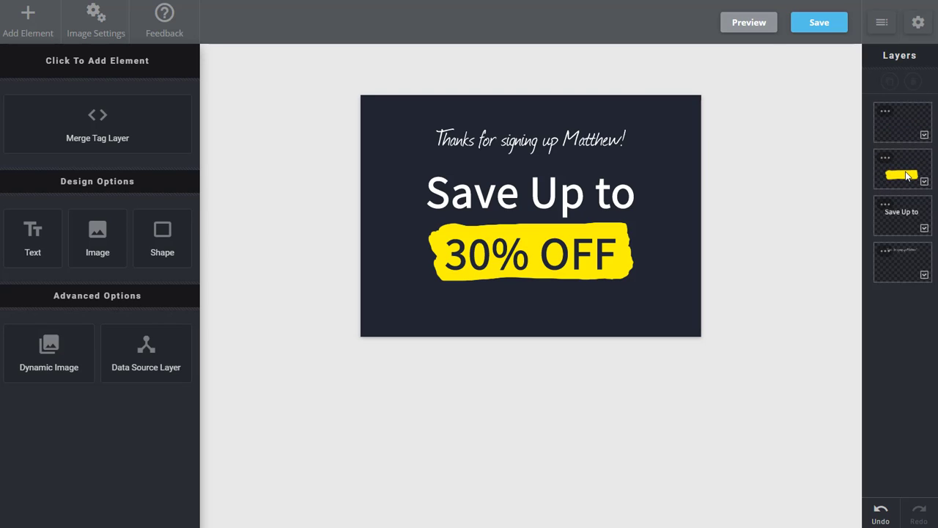
# Preview the card with sample name and discount values, then close the preview
pyautogui.click(748, 22)
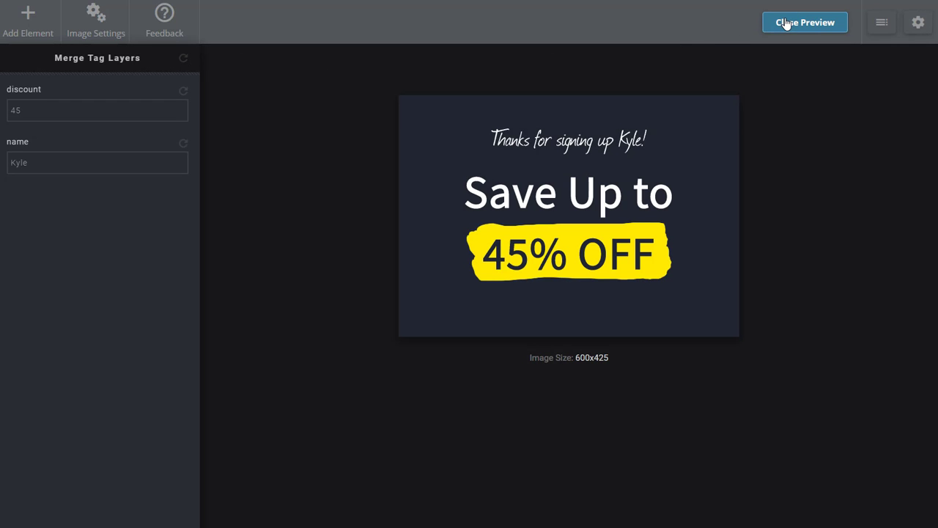
pyautogui.click(803, 22)
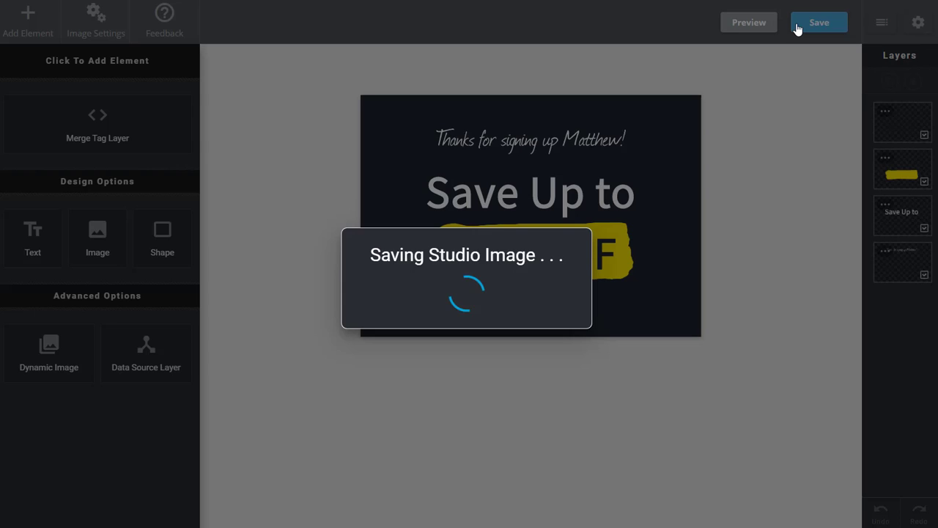
# Save the card as 'Welcome Discount - Personalized' and copy its HTML embed code
pyautogui.click(818, 22)
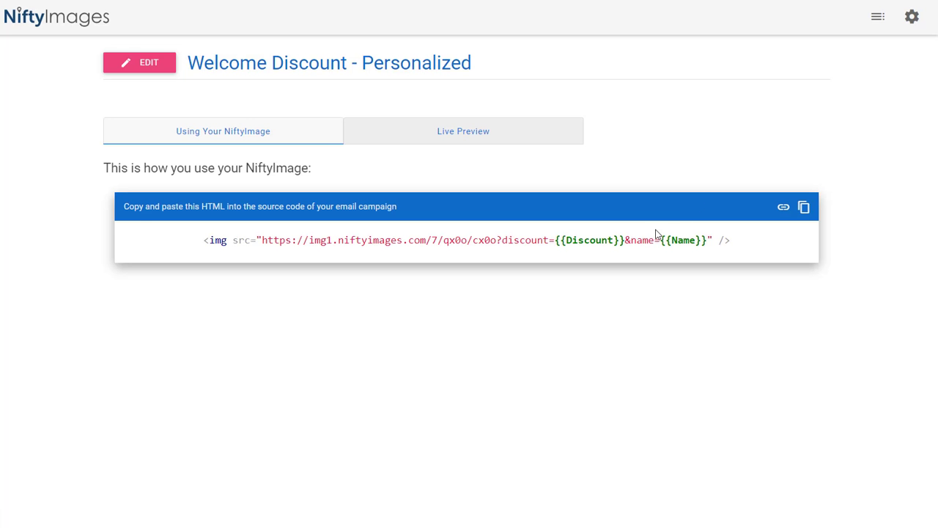
pyautogui.doubleClick(590, 240)
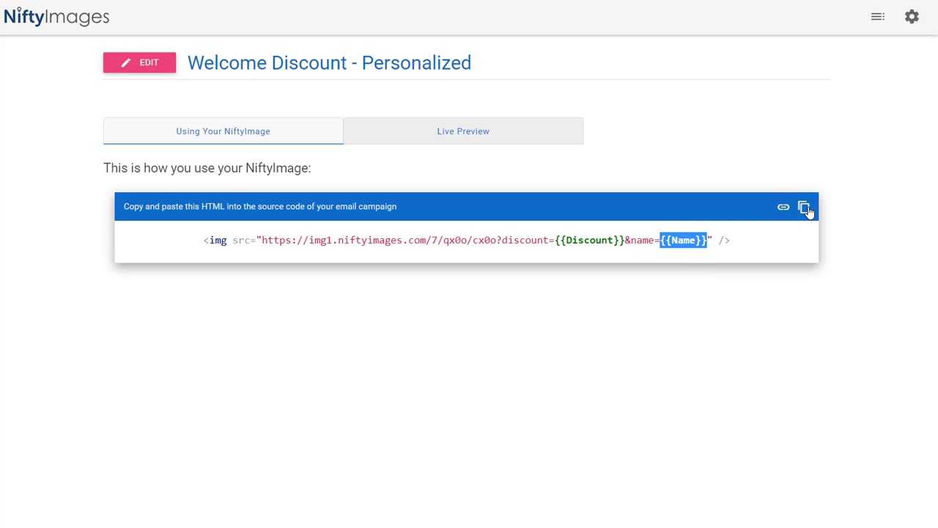
pyautogui.click(804, 205)
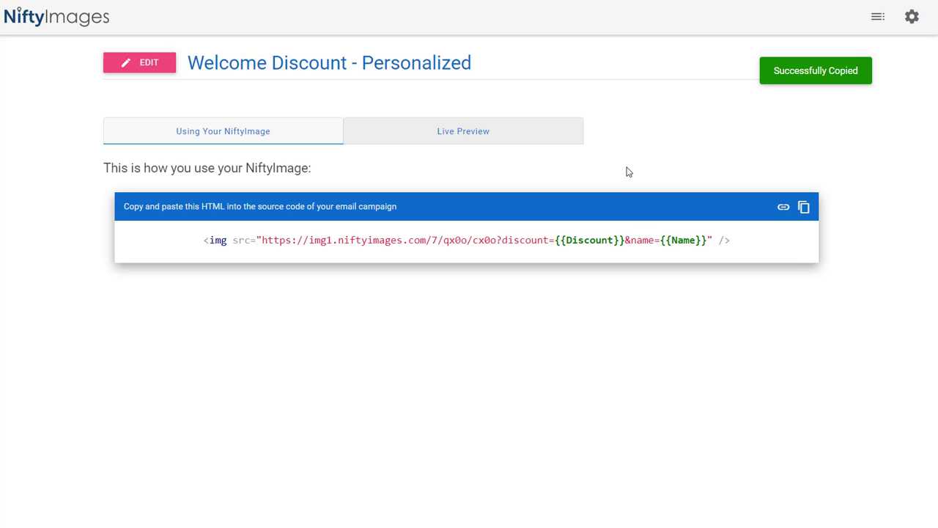